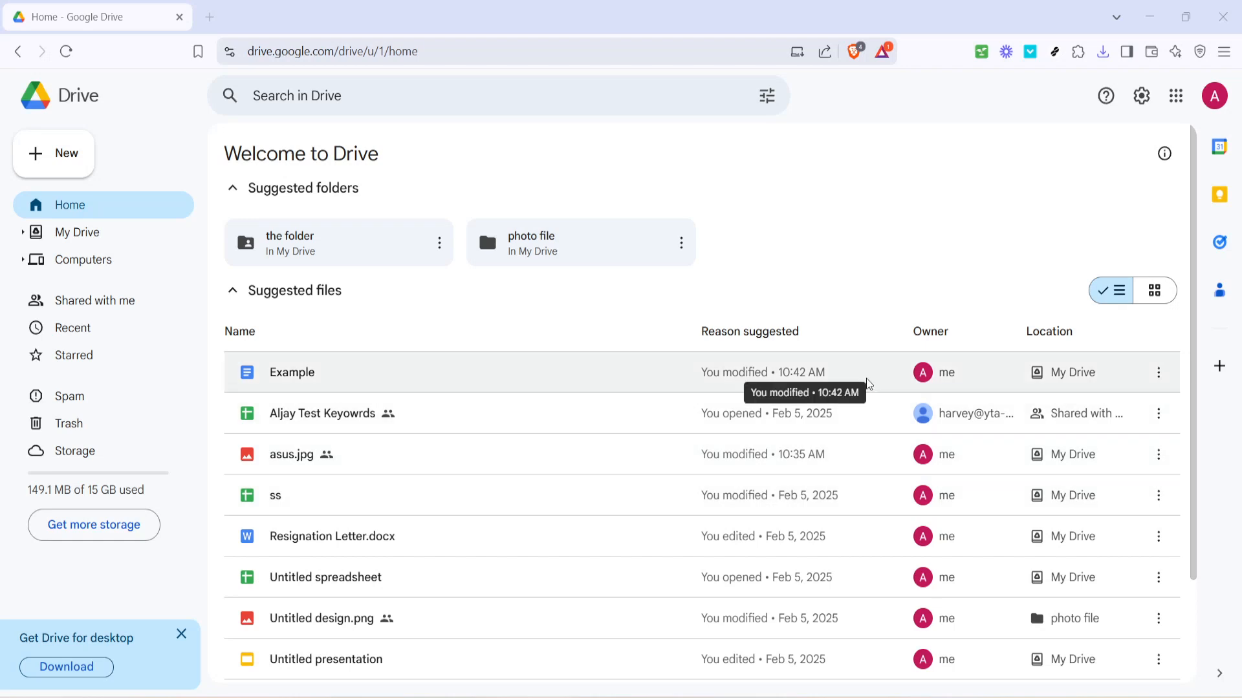
mouse_move(899, 279)
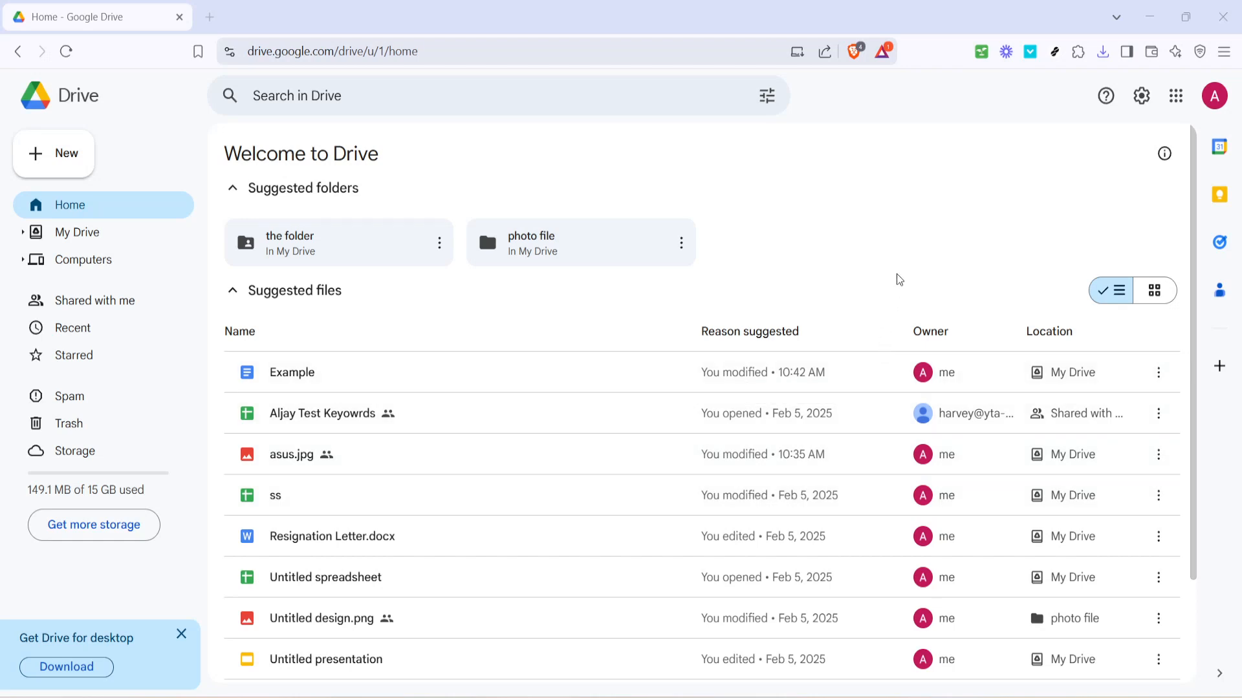
mouse_move(890, 261)
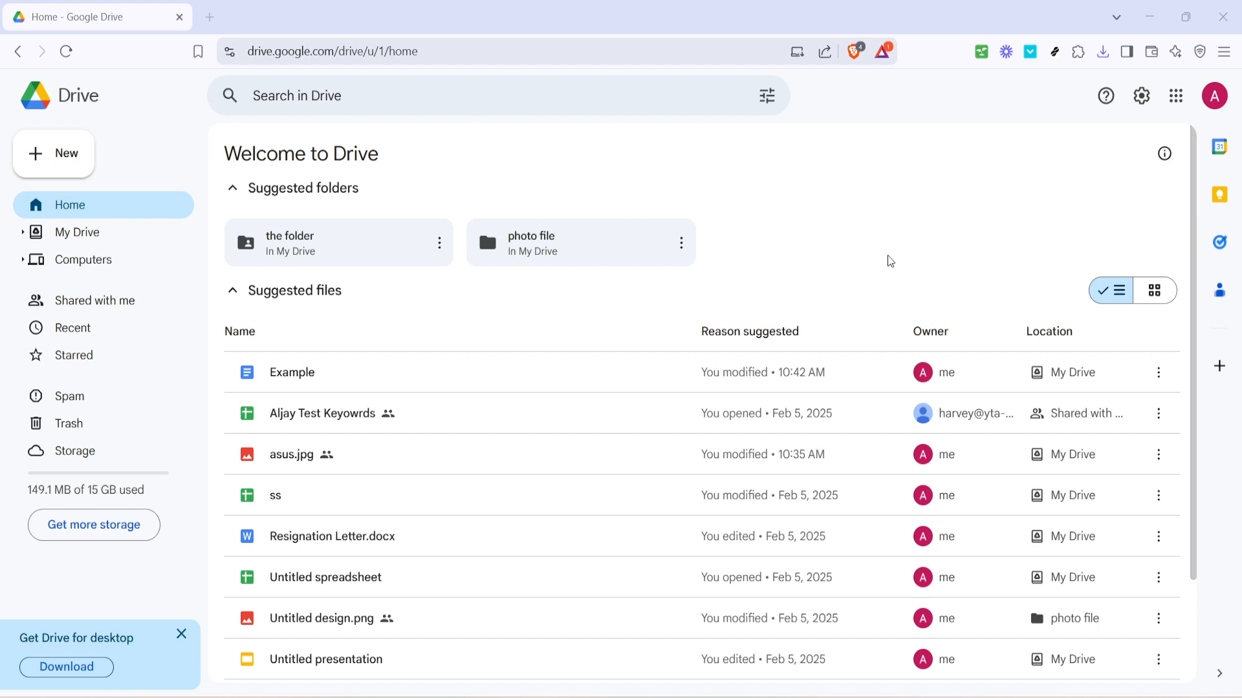
mouse_move(135, 378)
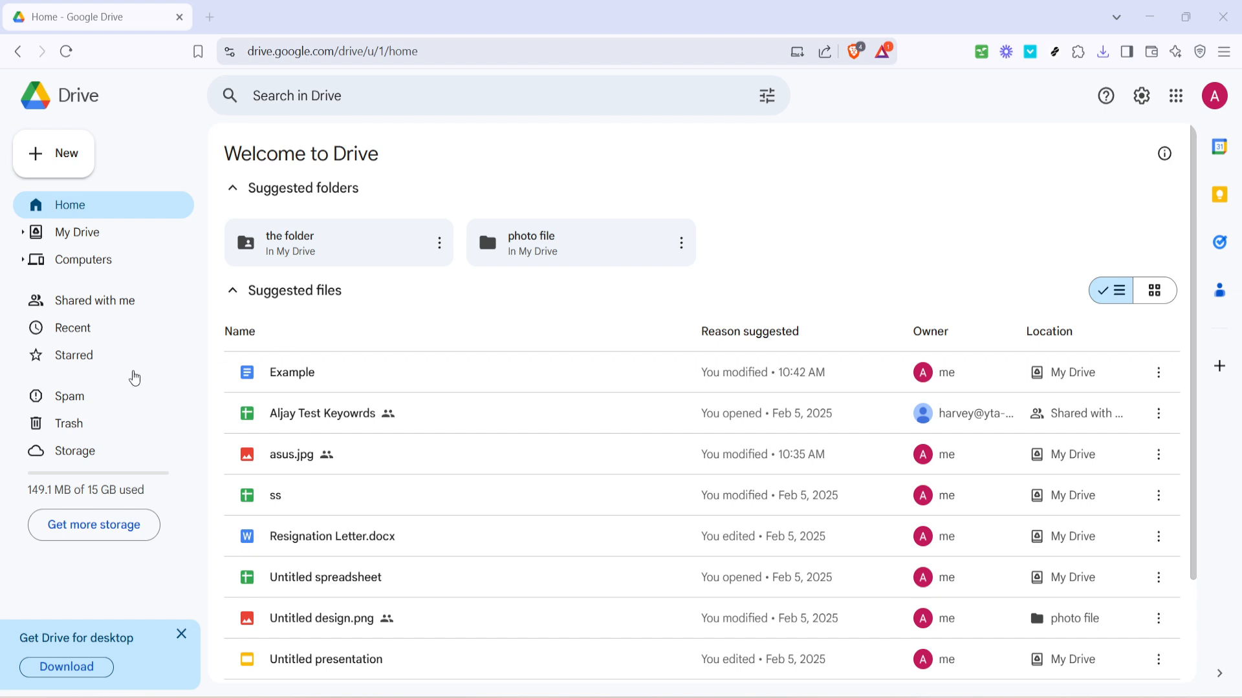
mouse_move(70, 423)
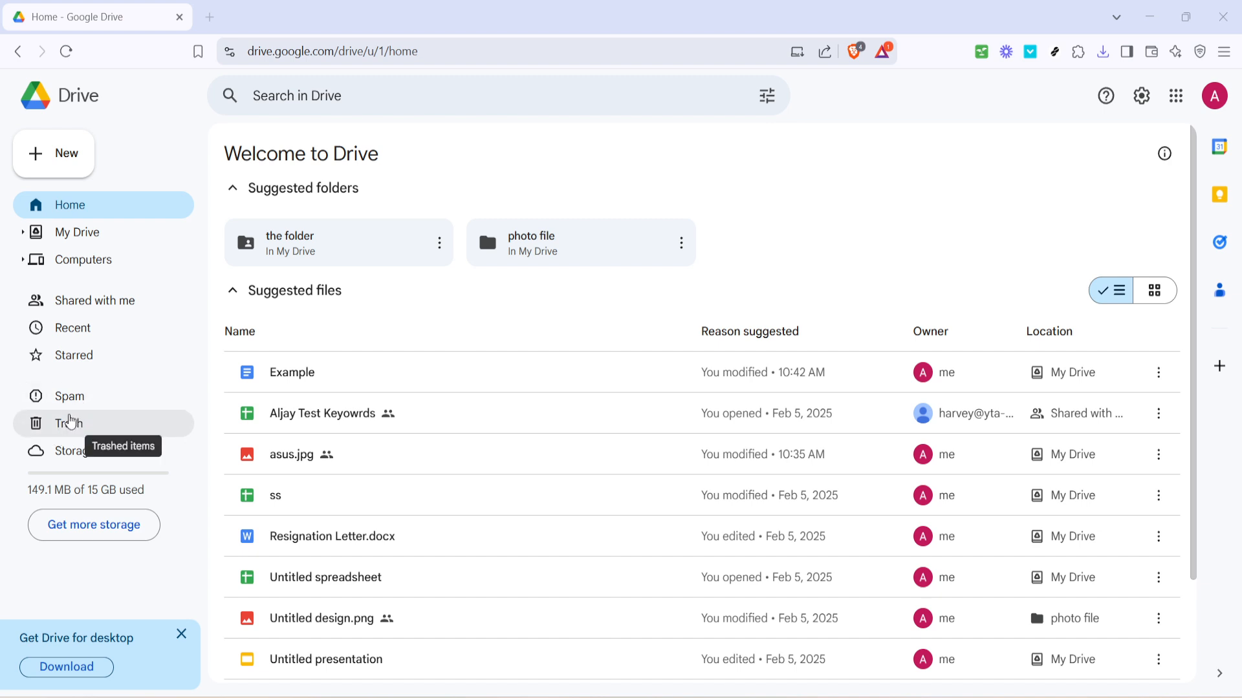
mouse_move(69, 427)
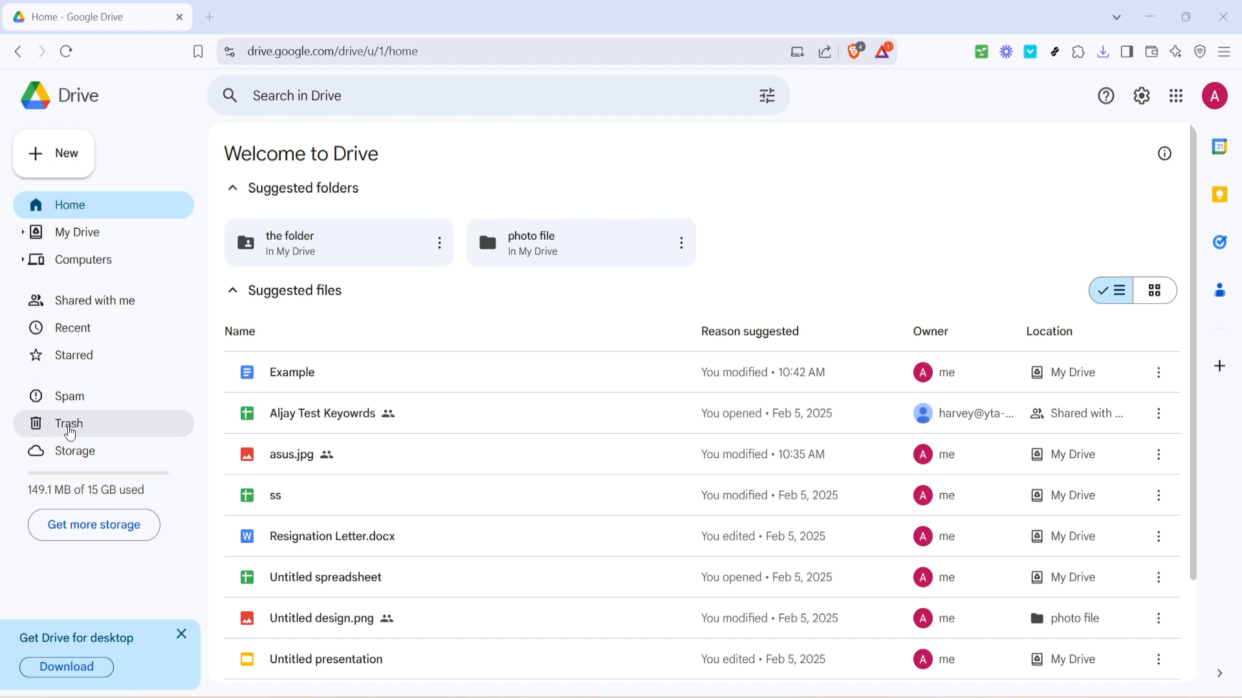
- Show the Trash view listing deleted folders and files
click(68, 423)
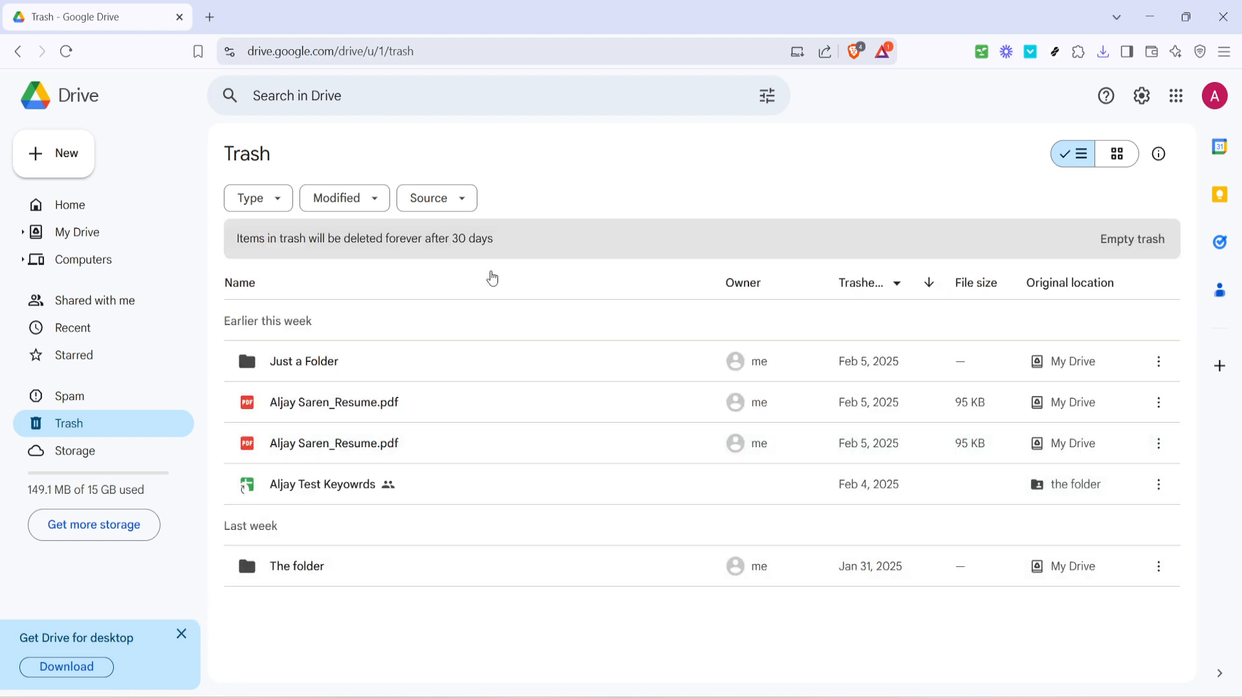
mouse_move(654, 177)
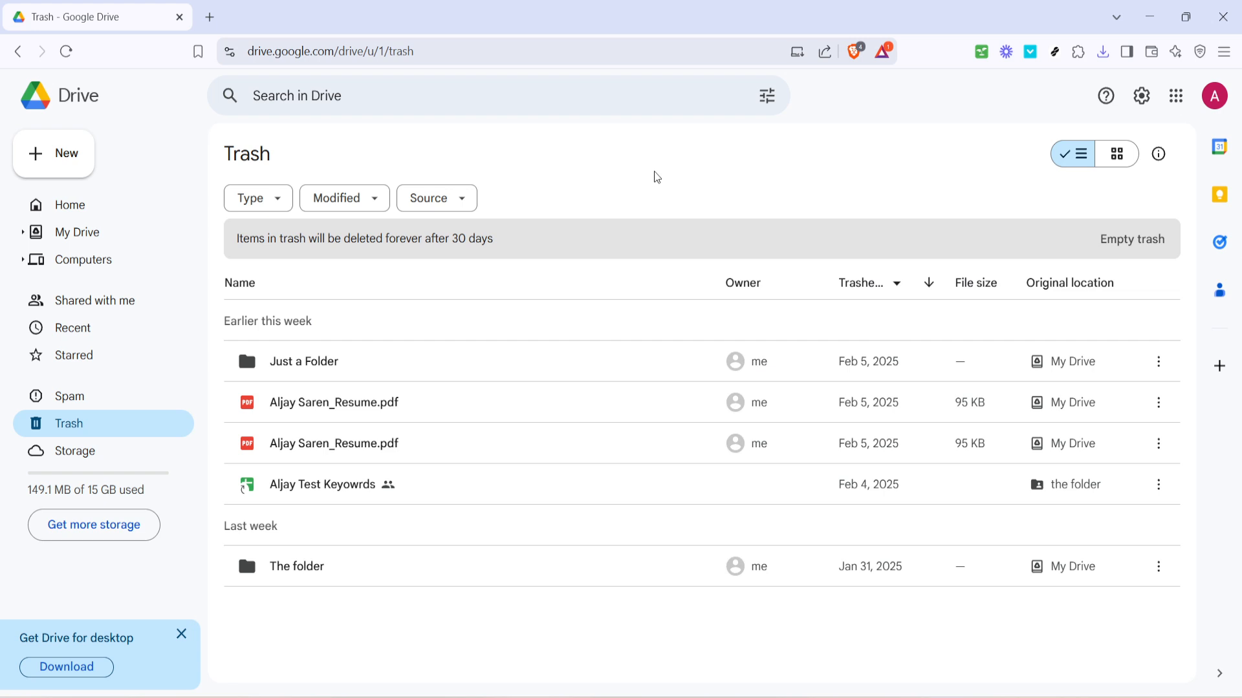
mouse_move(635, 180)
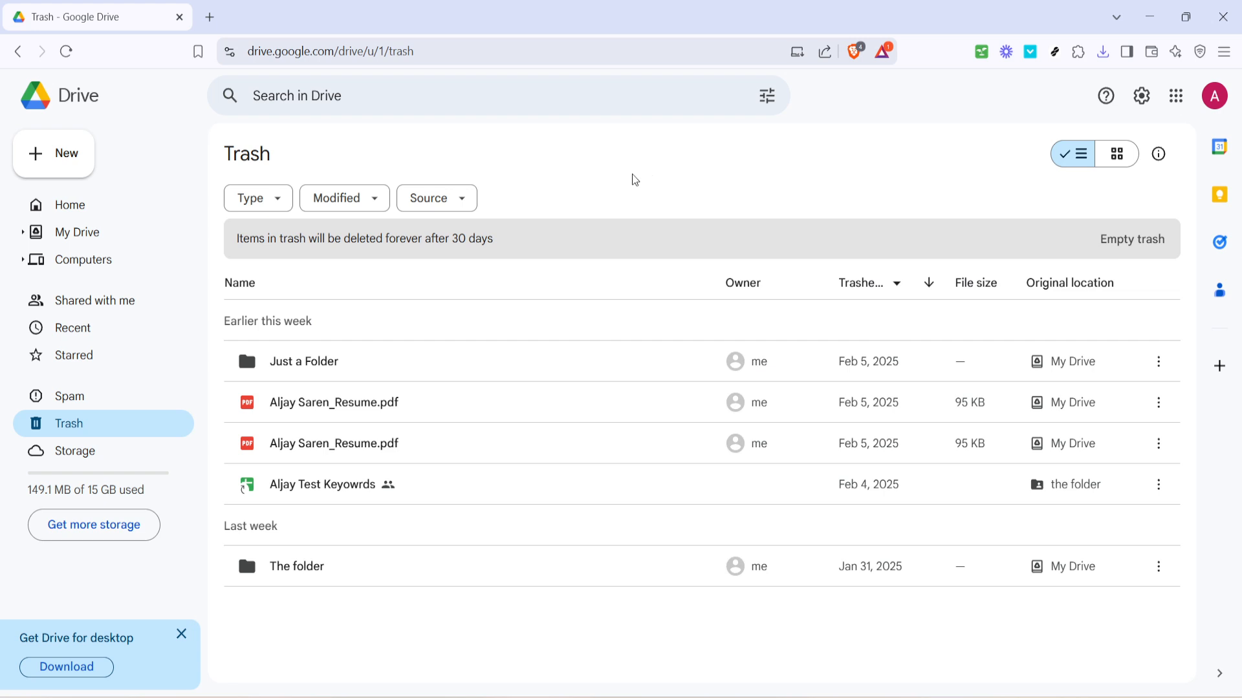
mouse_move(431, 410)
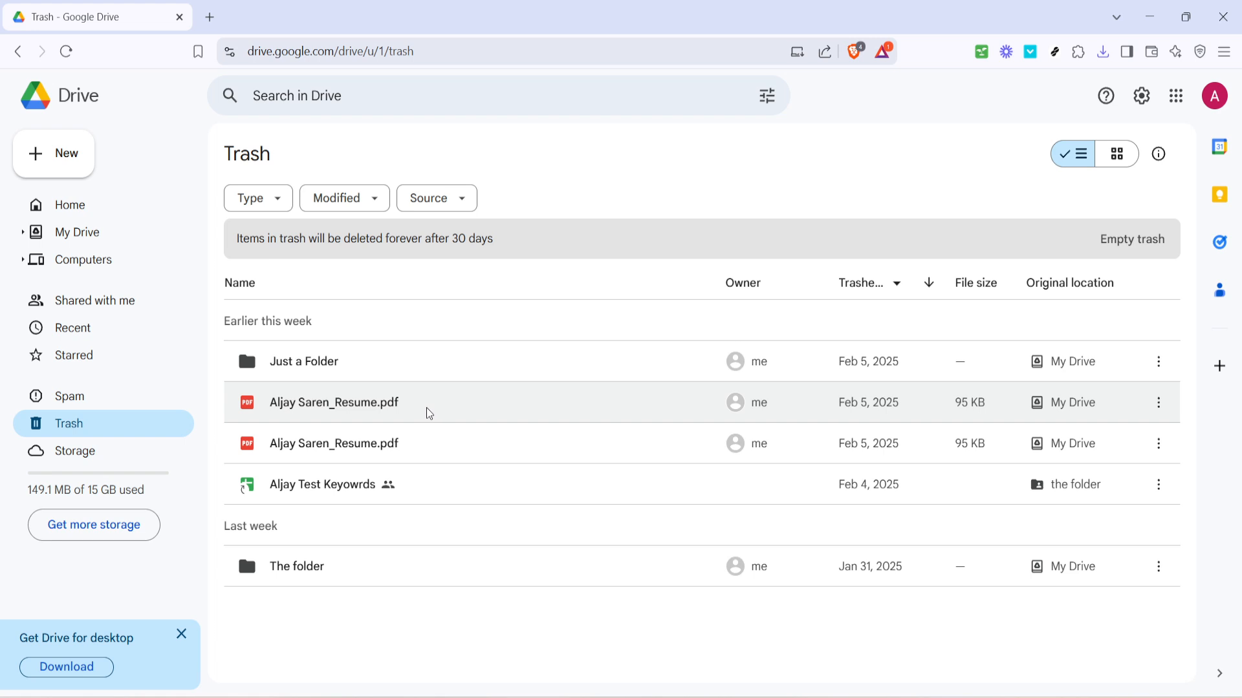
- Select both trashed Aljay Saren_Resume.pdf copies together
click(334, 402)
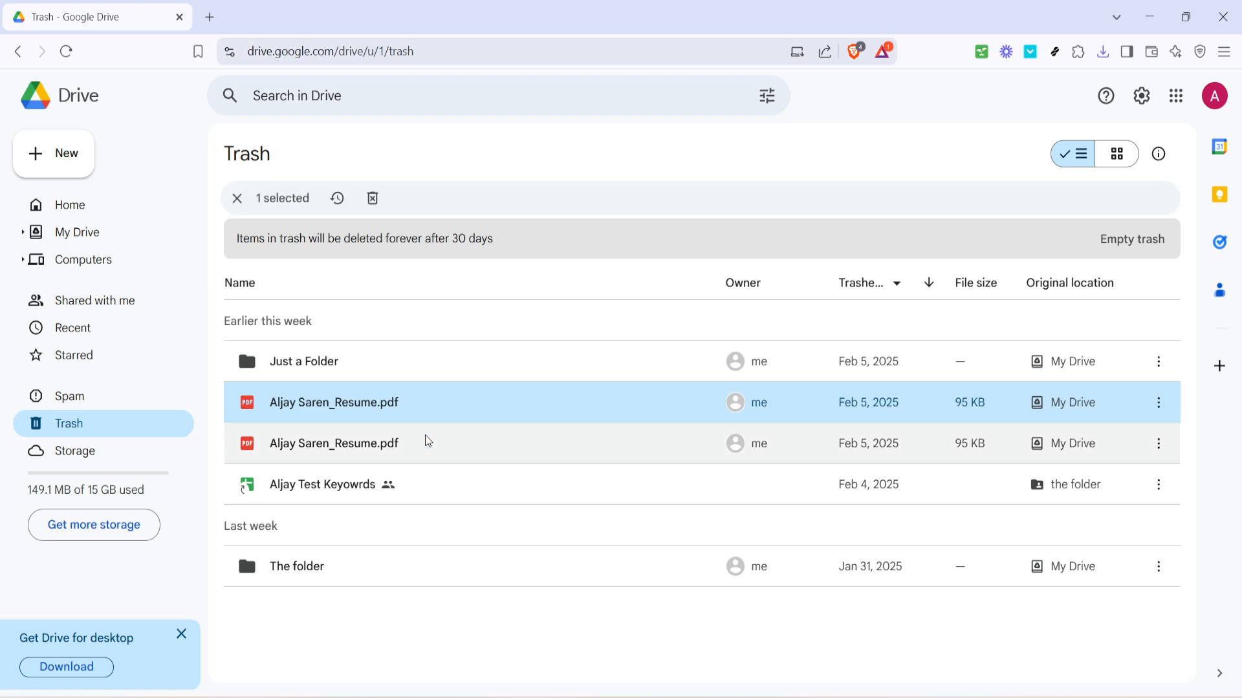
click(334, 444)
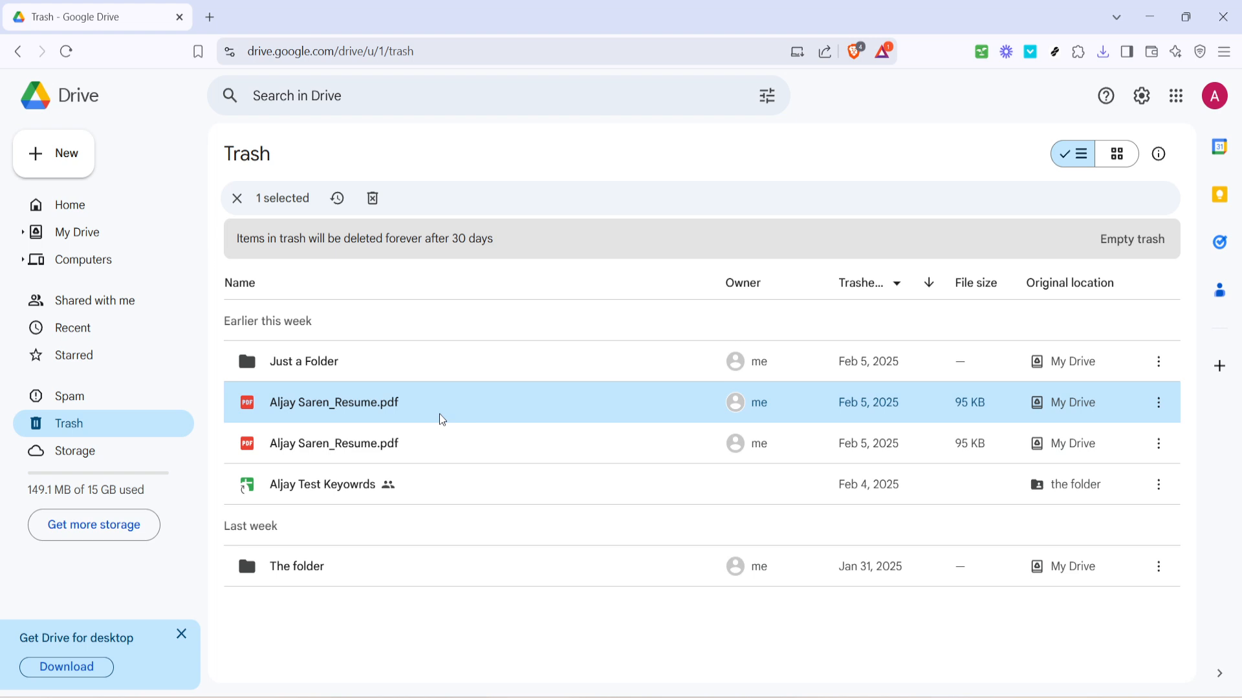
click(334, 443)
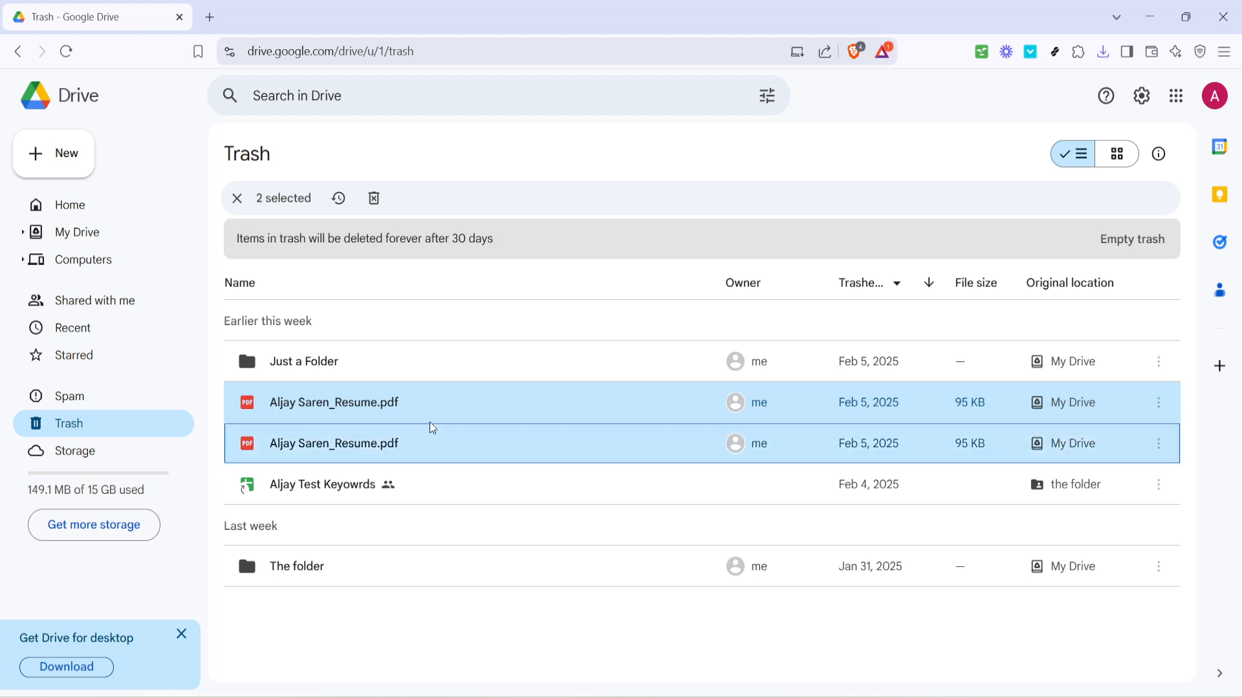
mouse_move(626, 460)
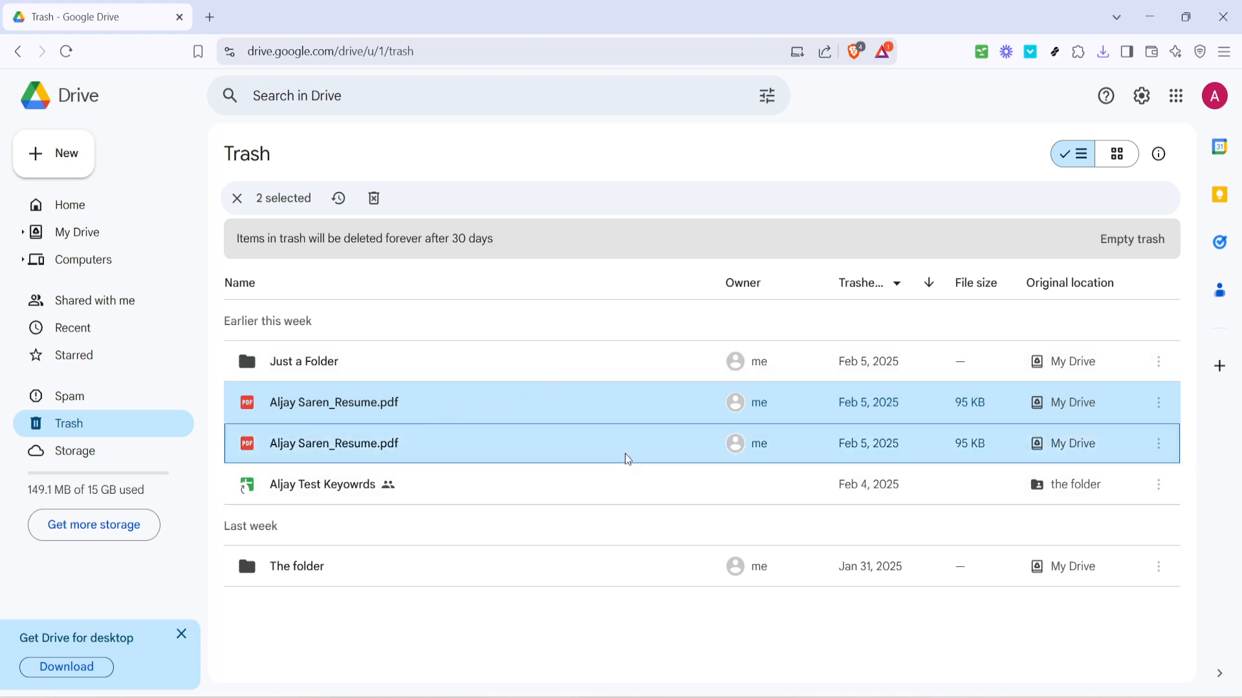
mouse_move(629, 324)
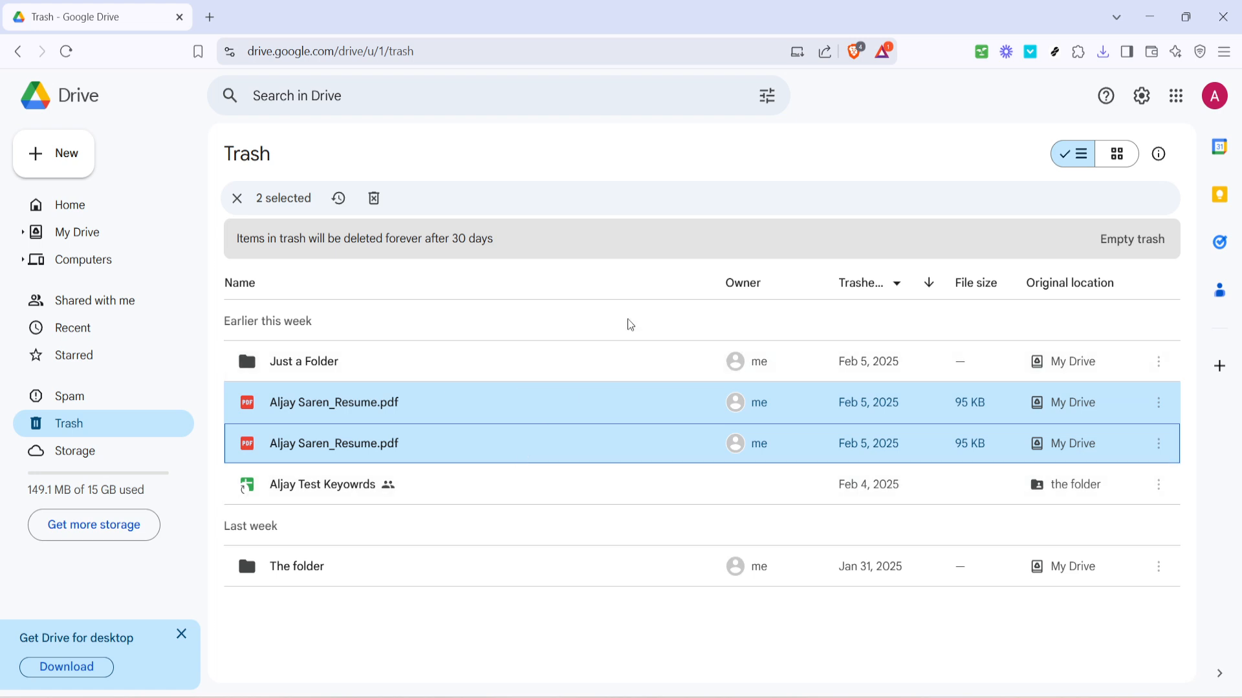
mouse_move(669, 236)
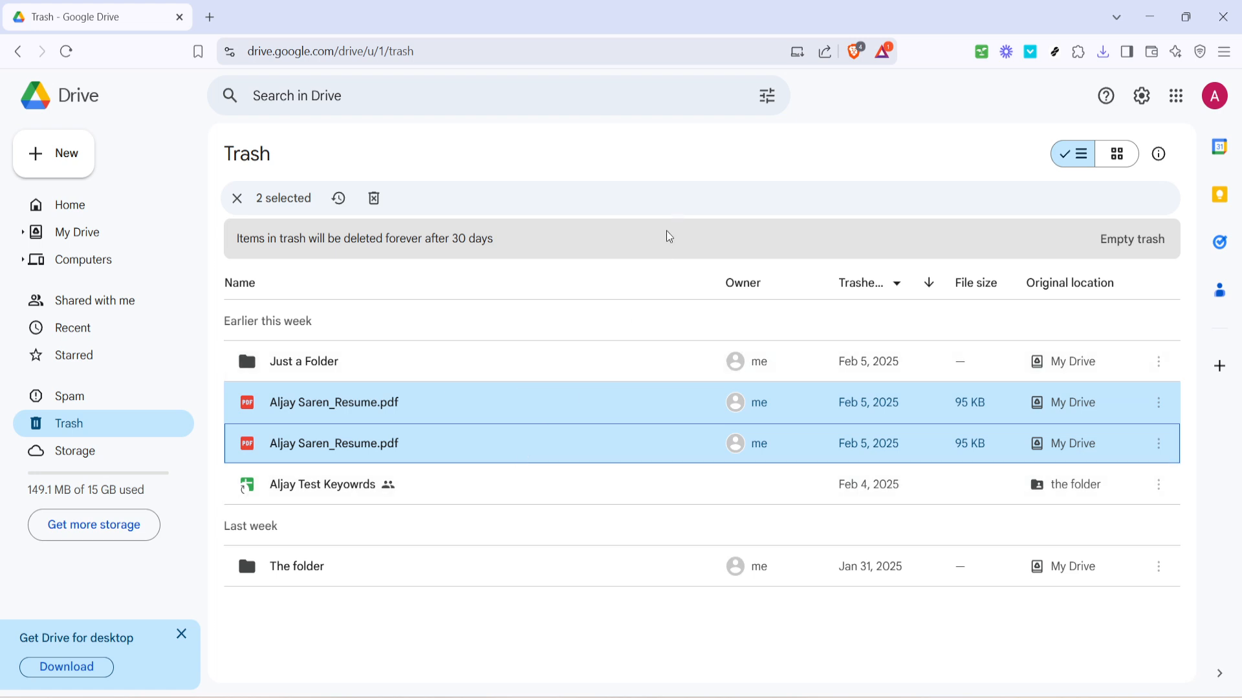
mouse_move(659, 222)
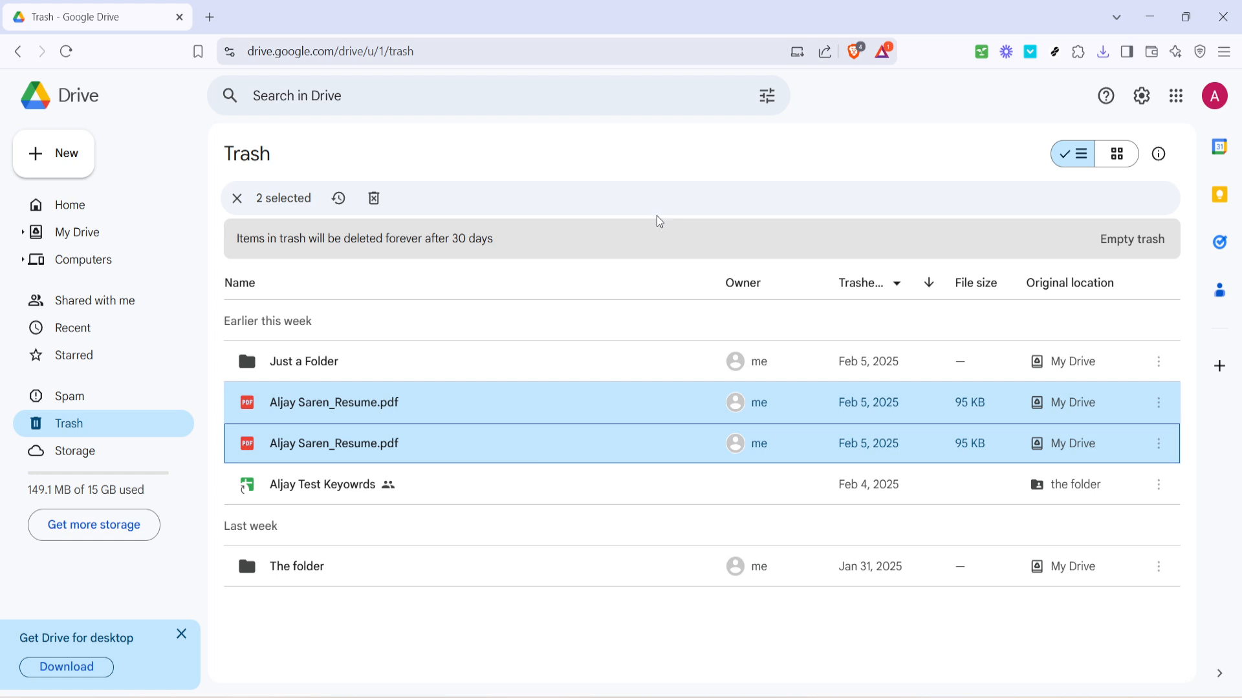
mouse_move(463, 212)
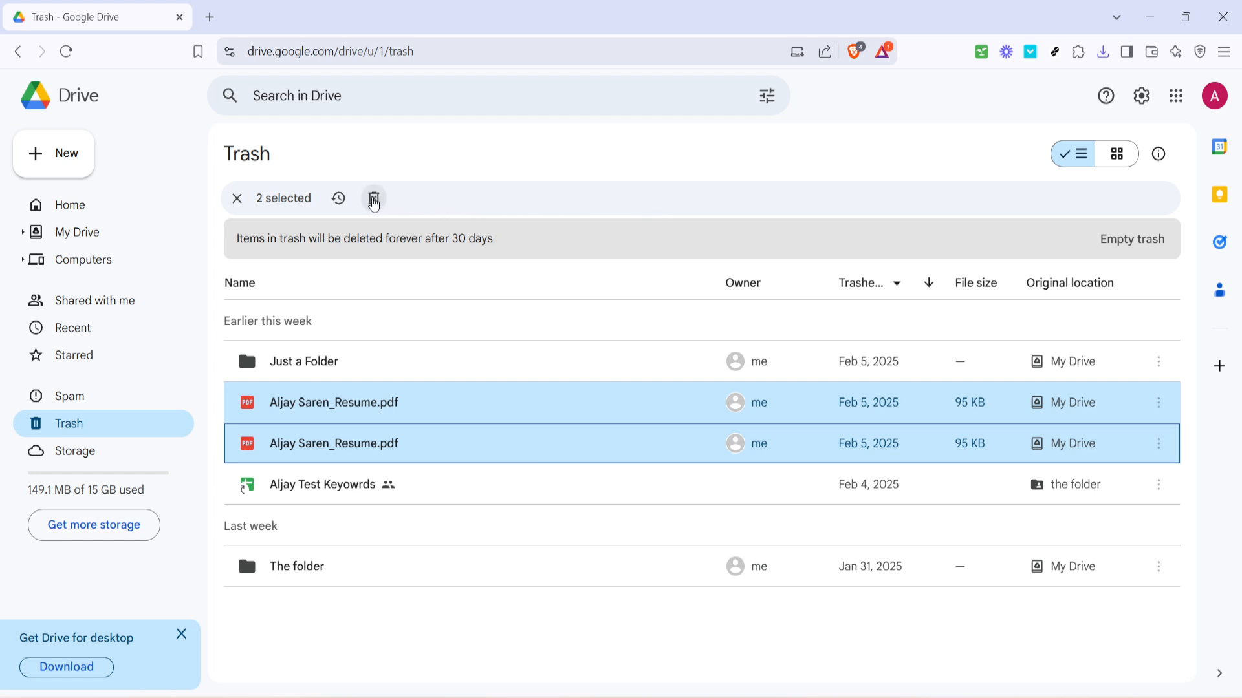
mouse_move(372, 198)
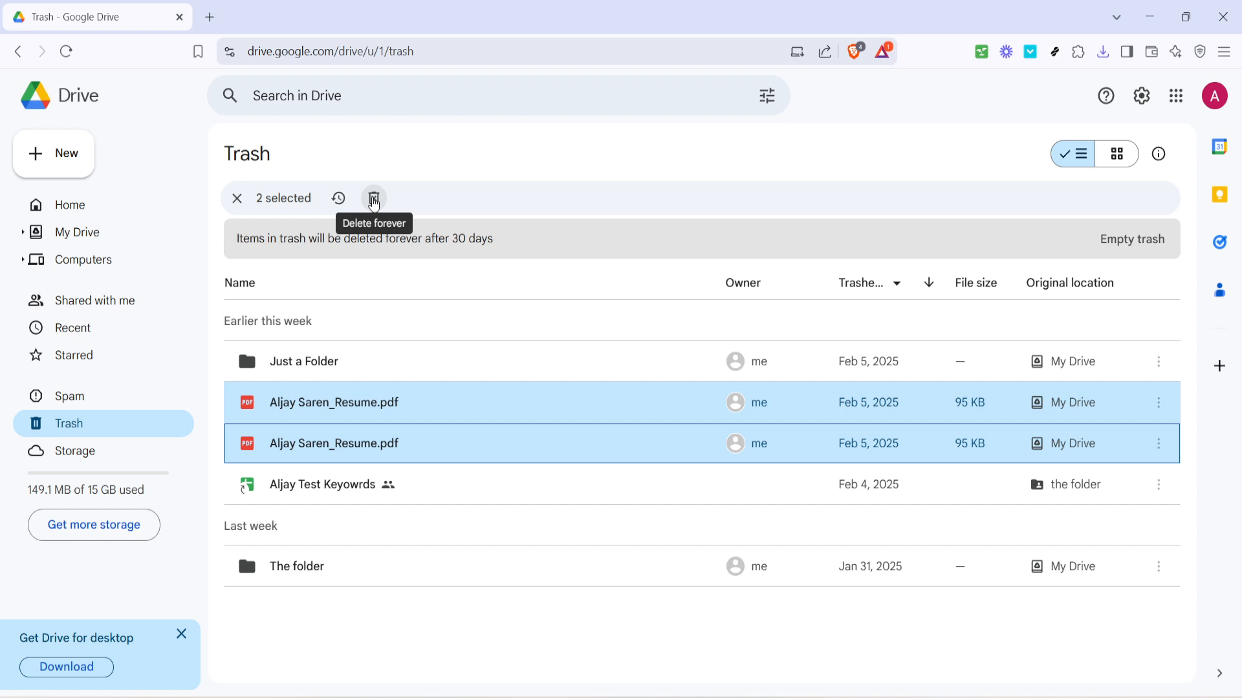
- Delete both selected resume PDFs forever and confirm the deletion
click(373, 198)
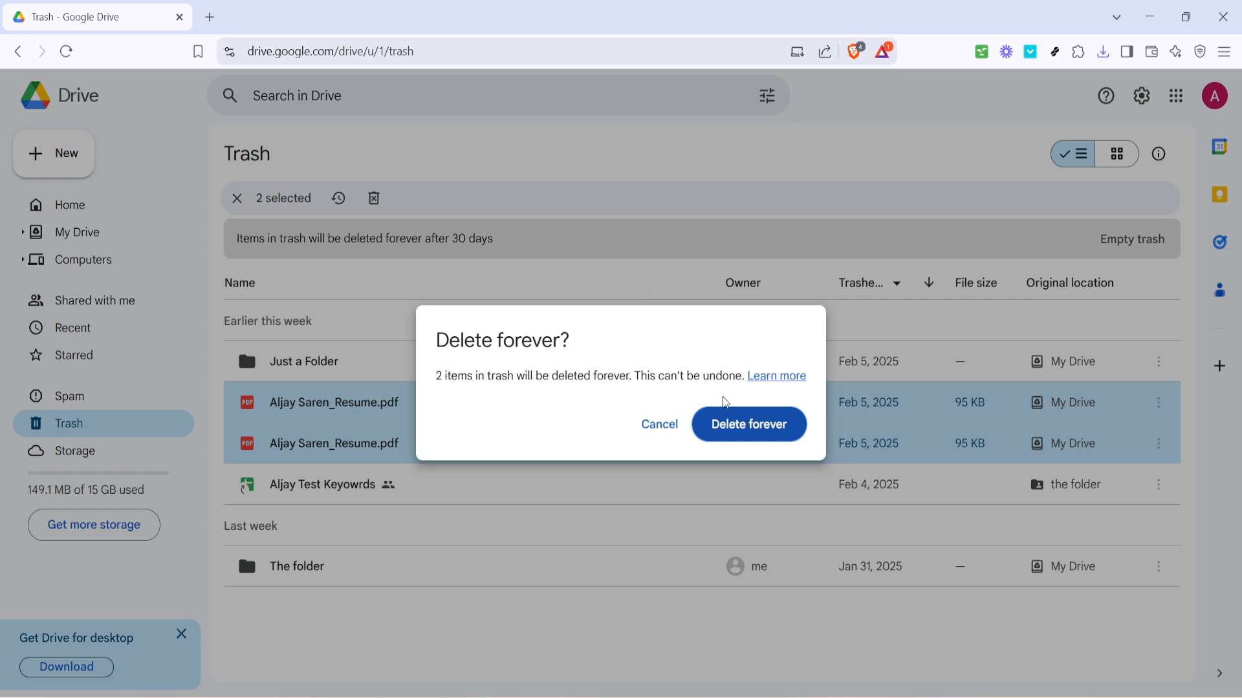
mouse_move(787, 448)
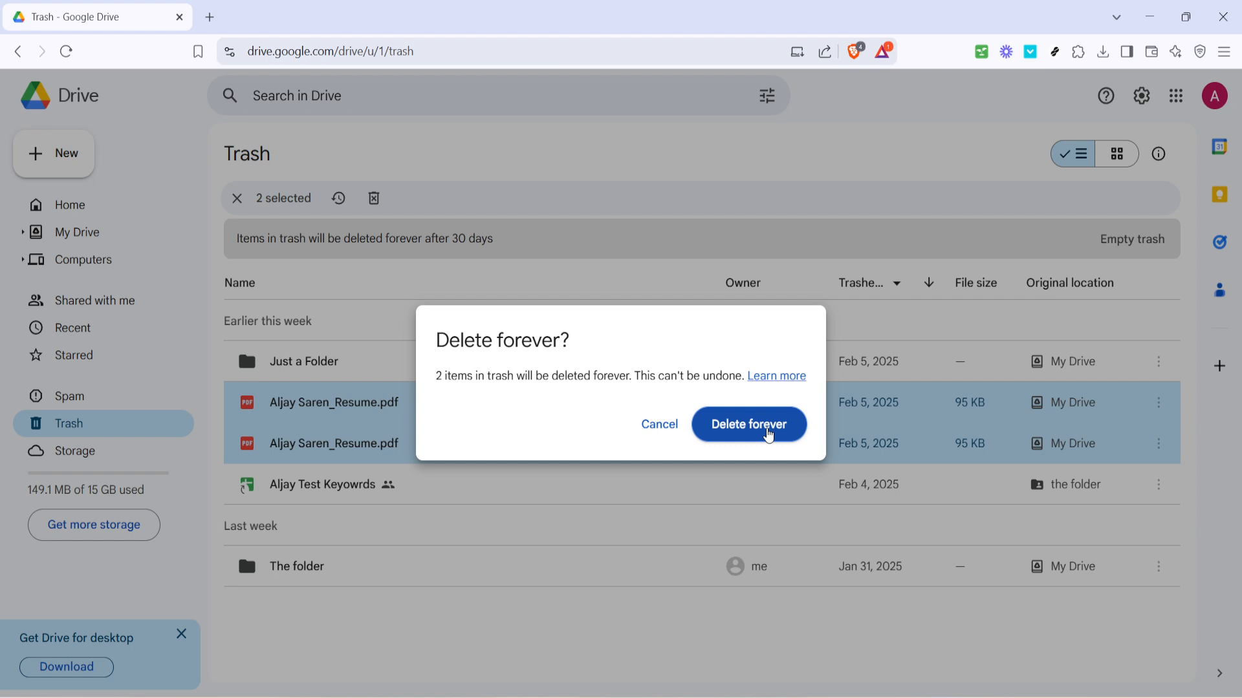
click(748, 424)
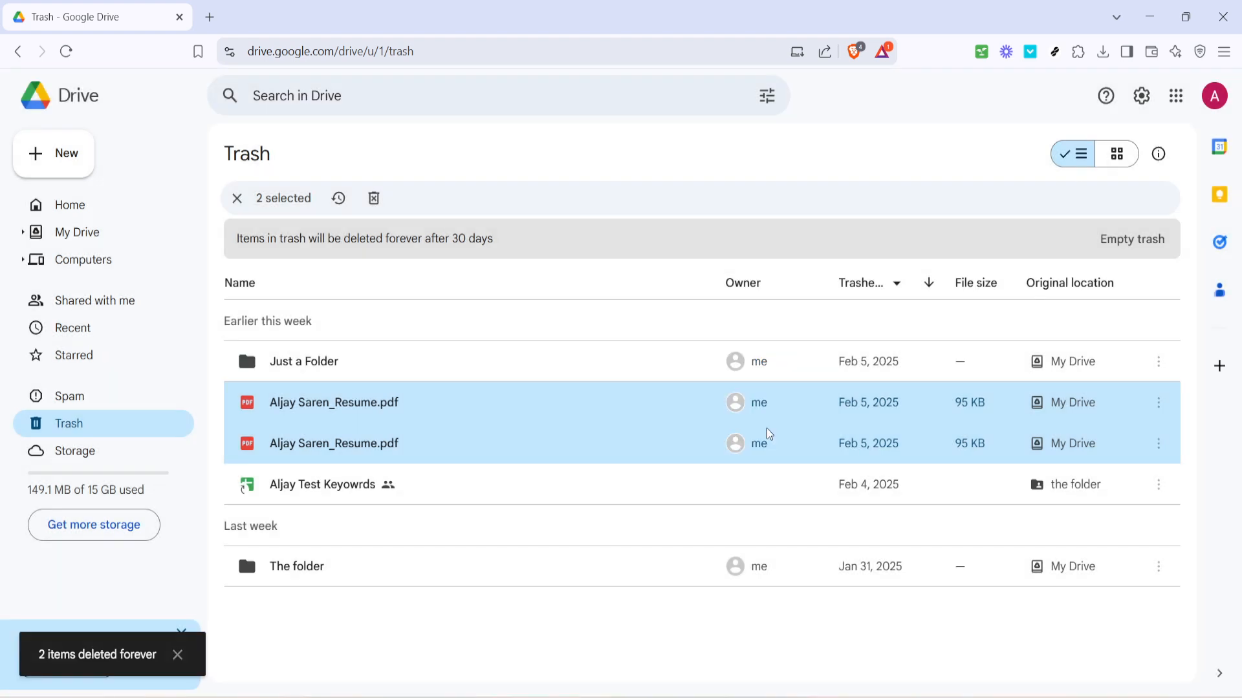